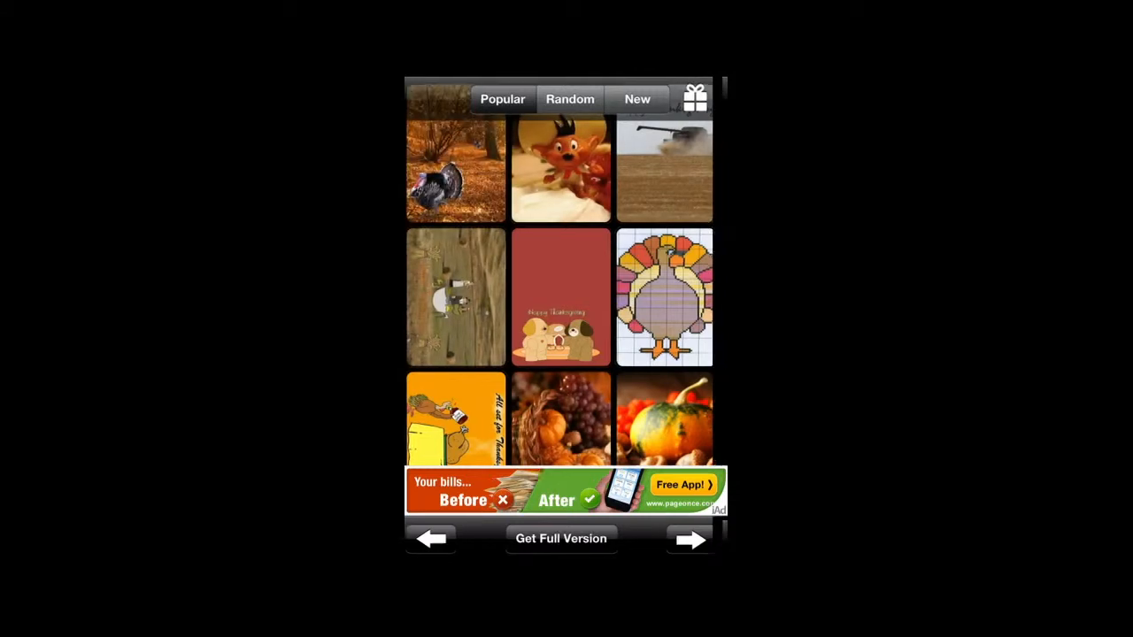
Open the Speedy Gonzales figurine wallpaper full screen from the grid.
{"action": "left_click", "coordinate": [456, 168]}
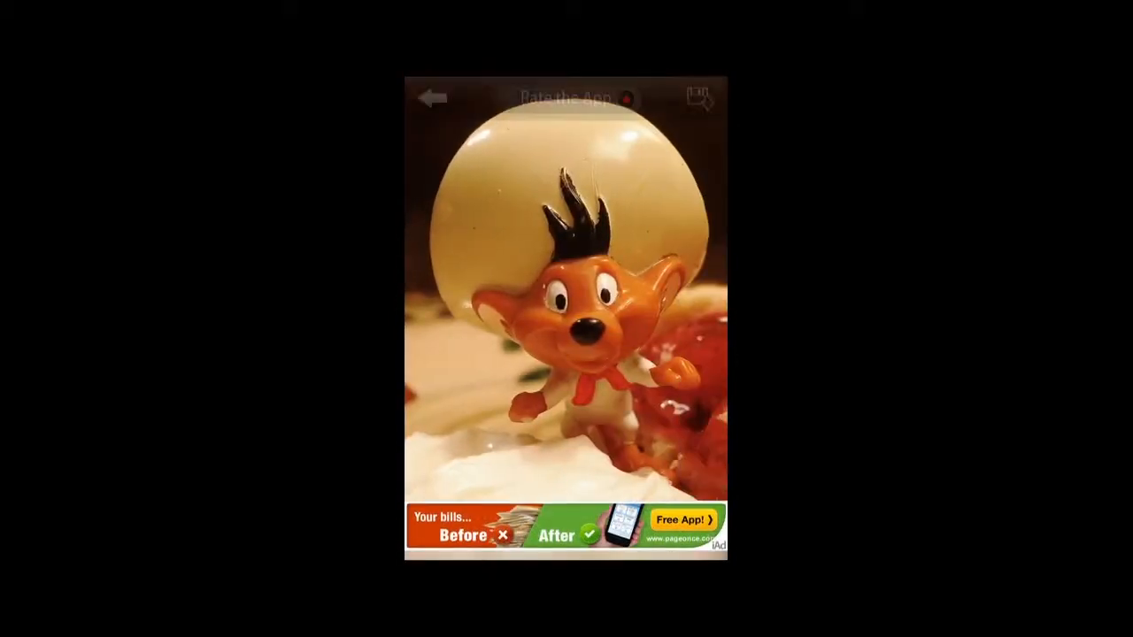
Cancel the puzzle level chooser and return to the thumbnail gallery.
{"action": "left_click", "coordinate": [700, 98]}
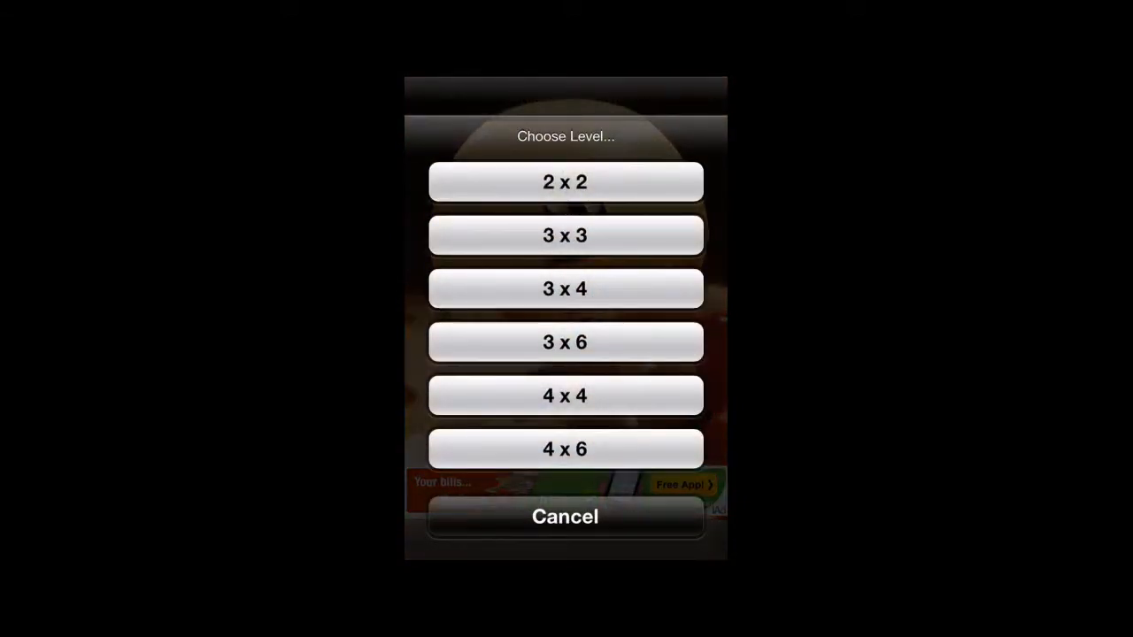
{"action": "left_click", "coordinate": [565, 516]}
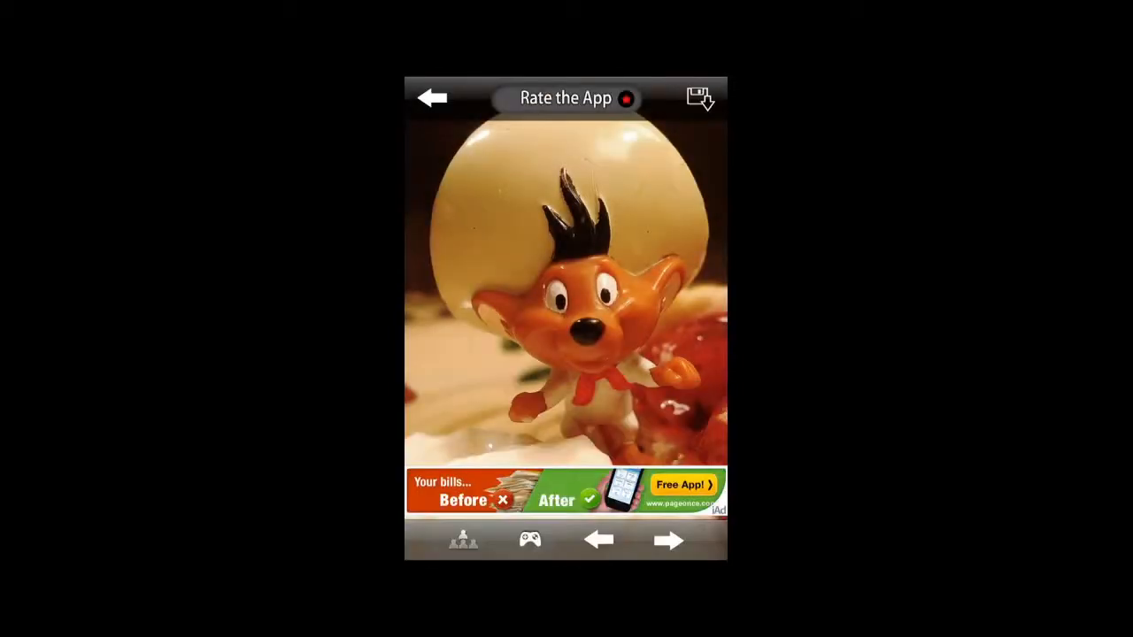
{"action": "left_click", "coordinate": [700, 97]}
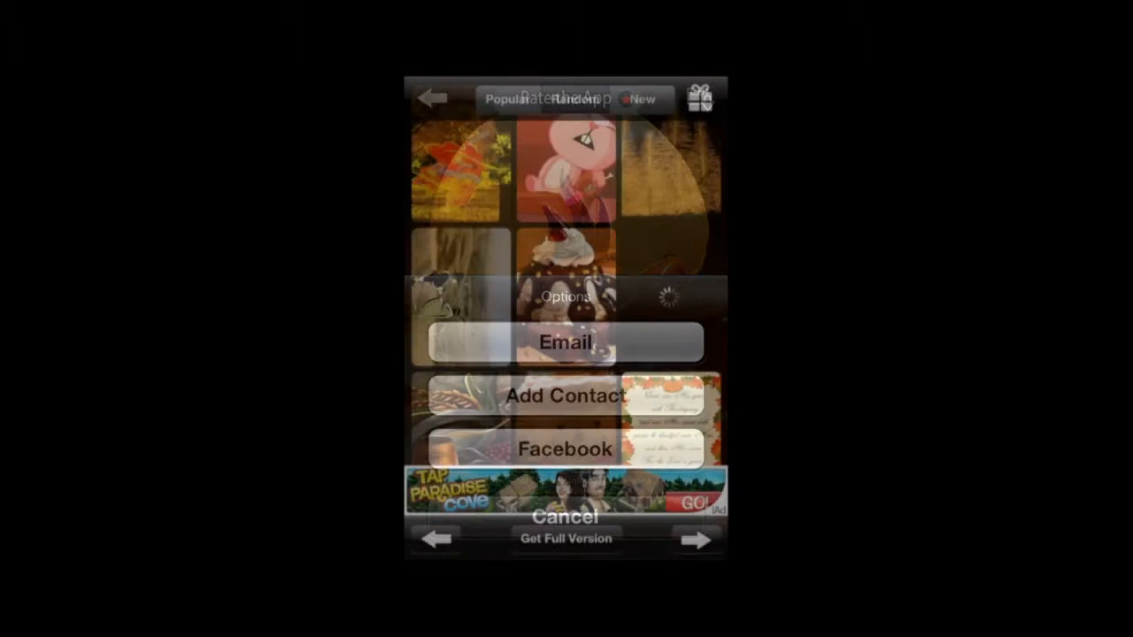
Open the Snoopy 'Happy Thanksgiving' wallpaper full screen.
{"action": "left_click", "coordinate": [565, 517]}
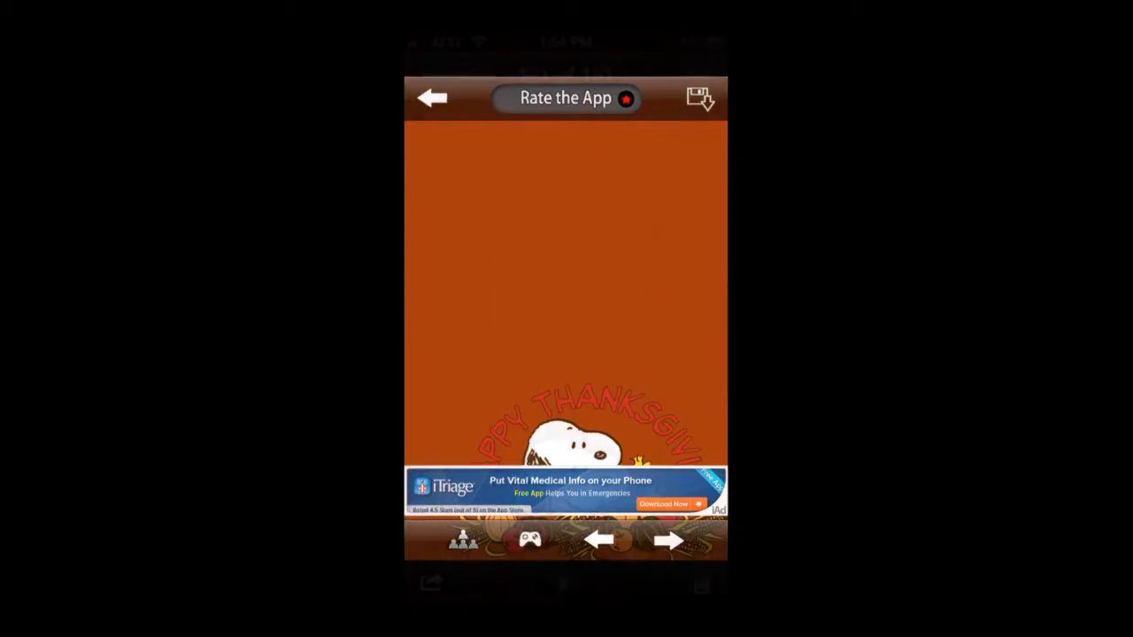
Use the Snoopy picture as wallpaper, accept its framing, and apply it.
{"action": "left_click", "coordinate": [699, 97]}
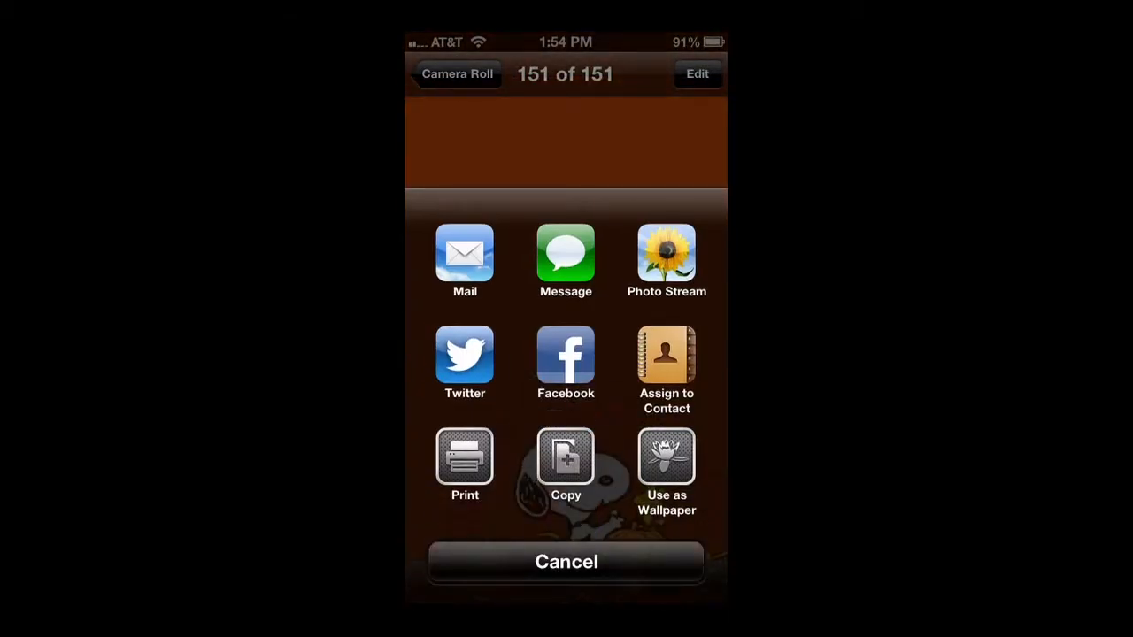
{"action": "left_click", "coordinate": [666, 457]}
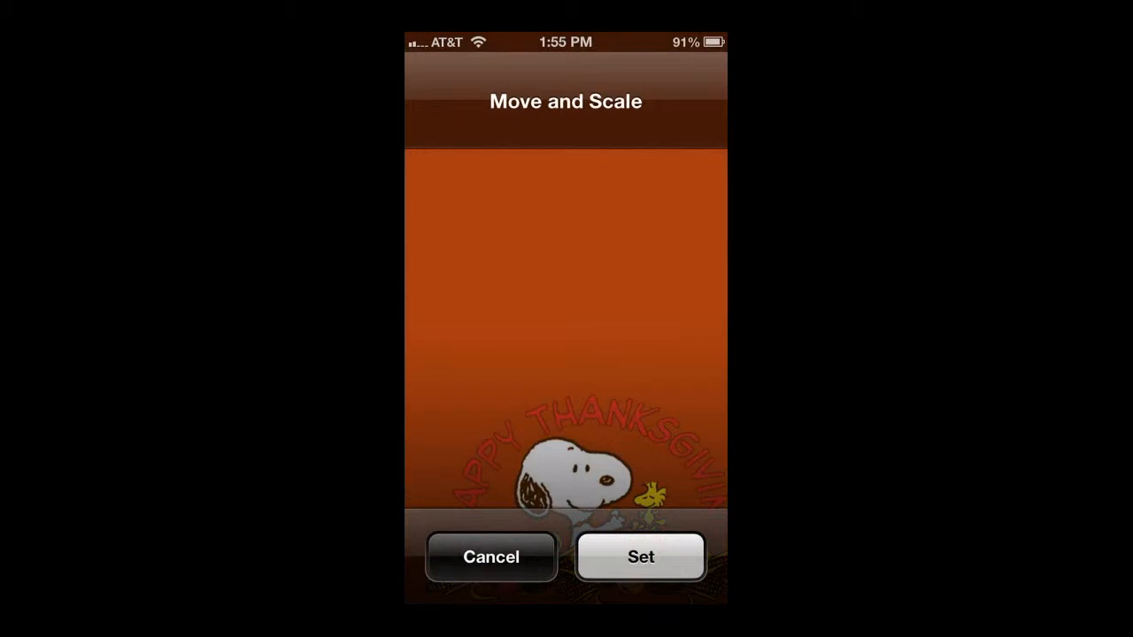
{"action": "left_click", "coordinate": [639, 556]}
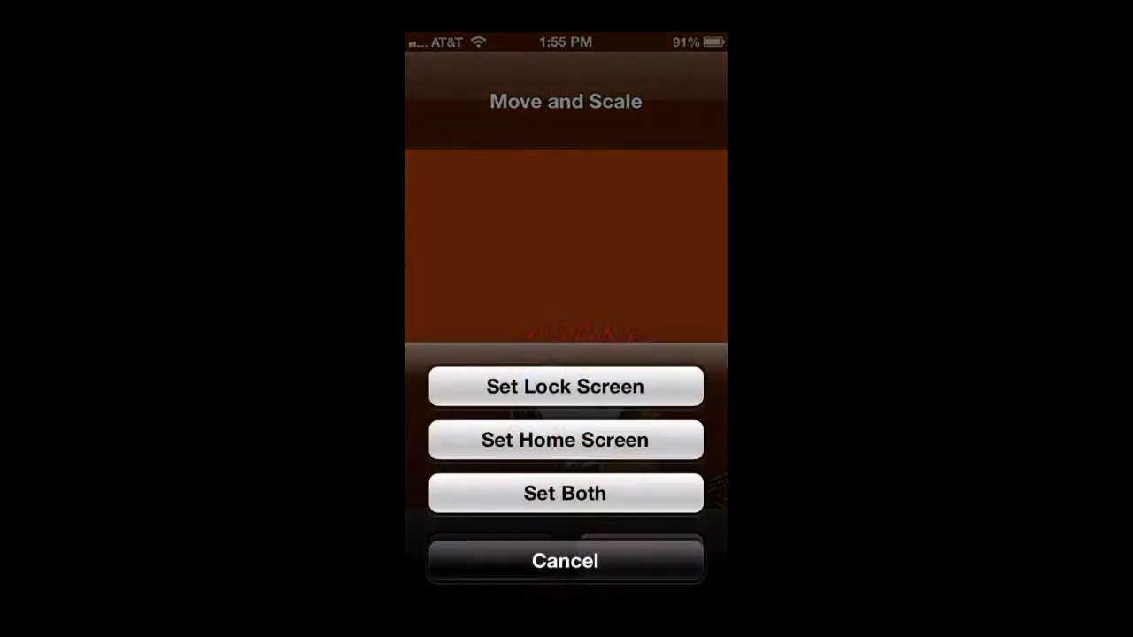
{"action": "left_click", "coordinate": [564, 560]}
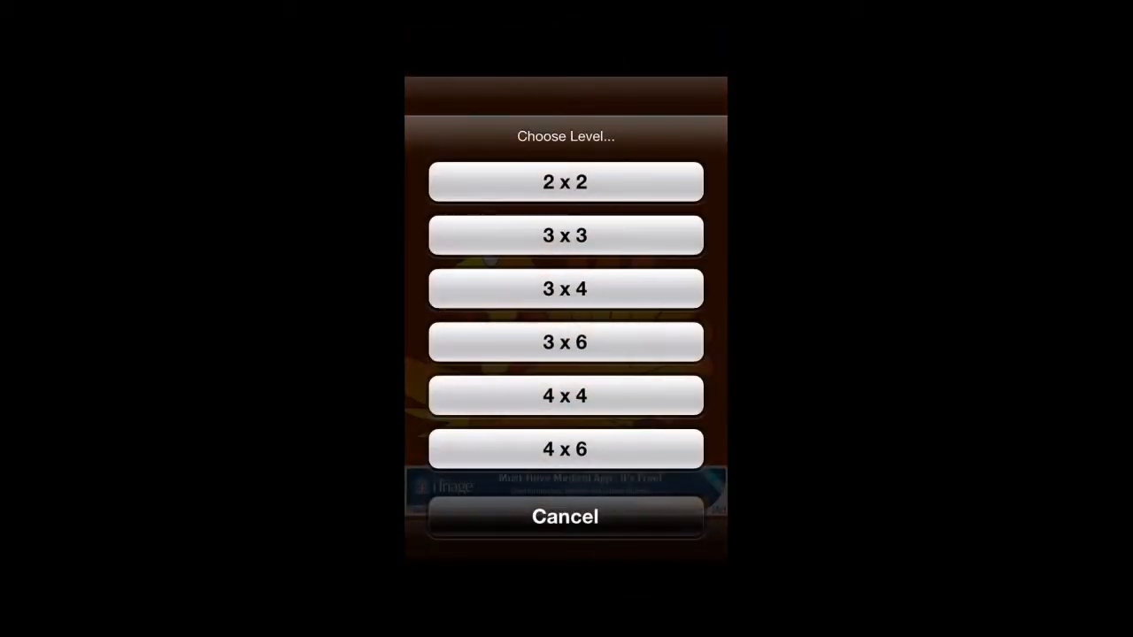
Play and finish the cartoon turkey puzzle, then return to the gallery.
{"action": "left_click", "coordinate": [565, 181]}
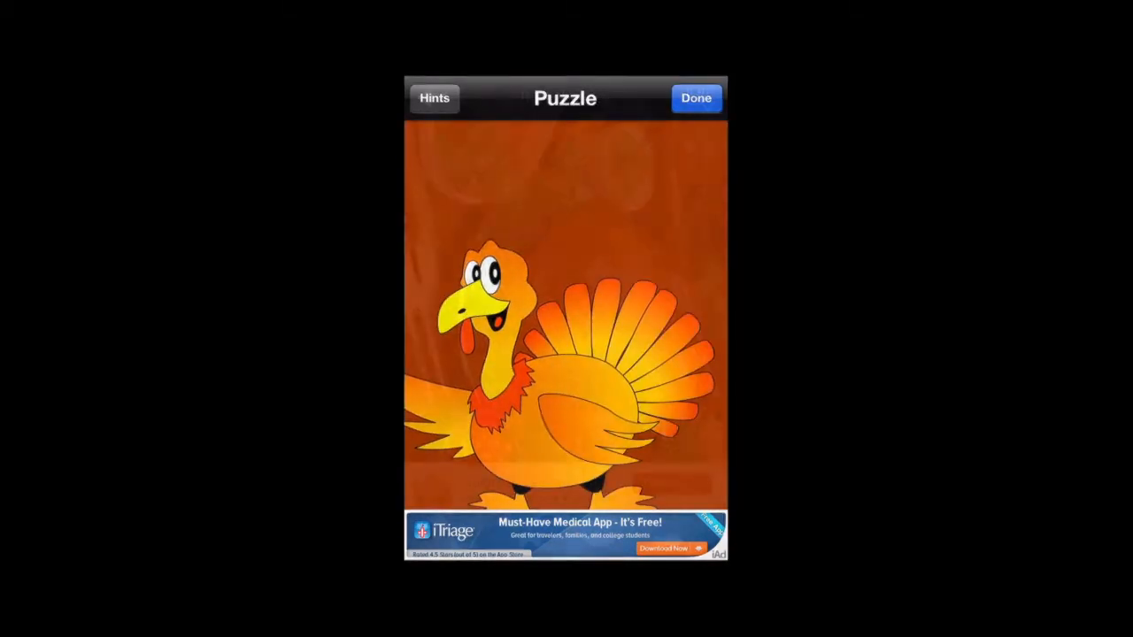
{"action": "left_click", "coordinate": [696, 99]}
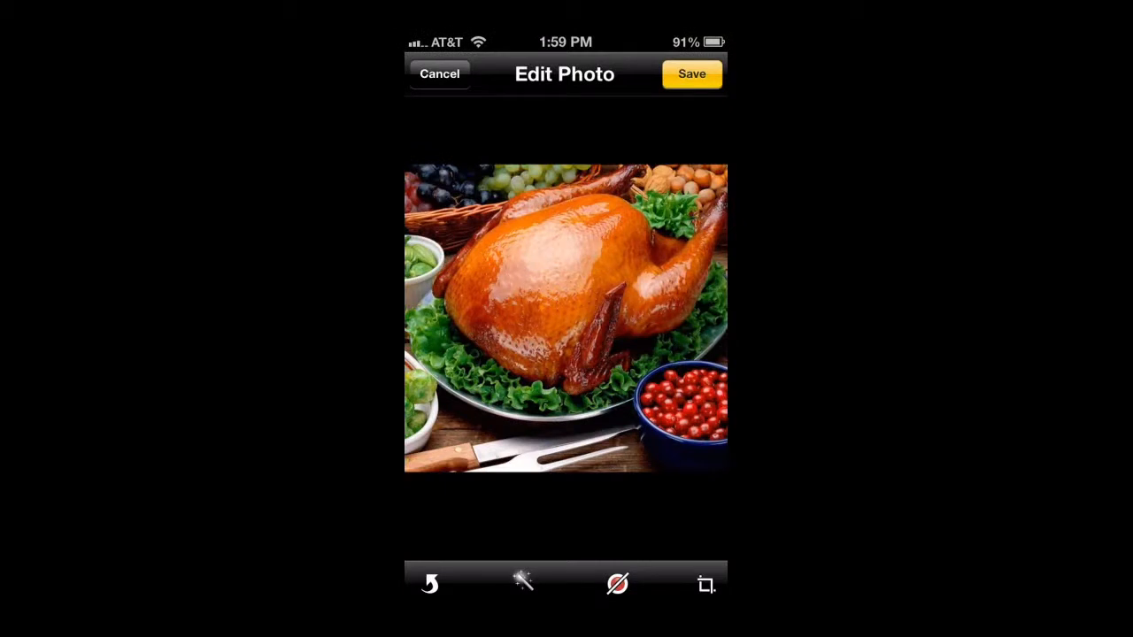
{"action": "left_click", "coordinate": [439, 74]}
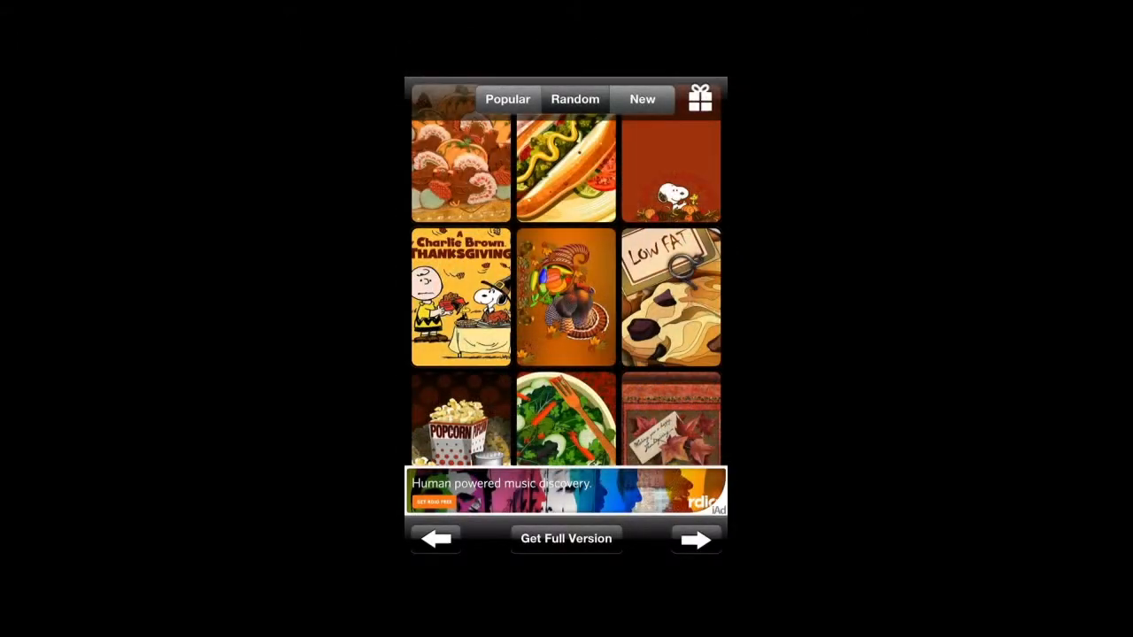
Open the Charlie Brown Thanksgiving wallpaper and save it to Photos.
{"action": "left_click", "coordinate": [461, 298]}
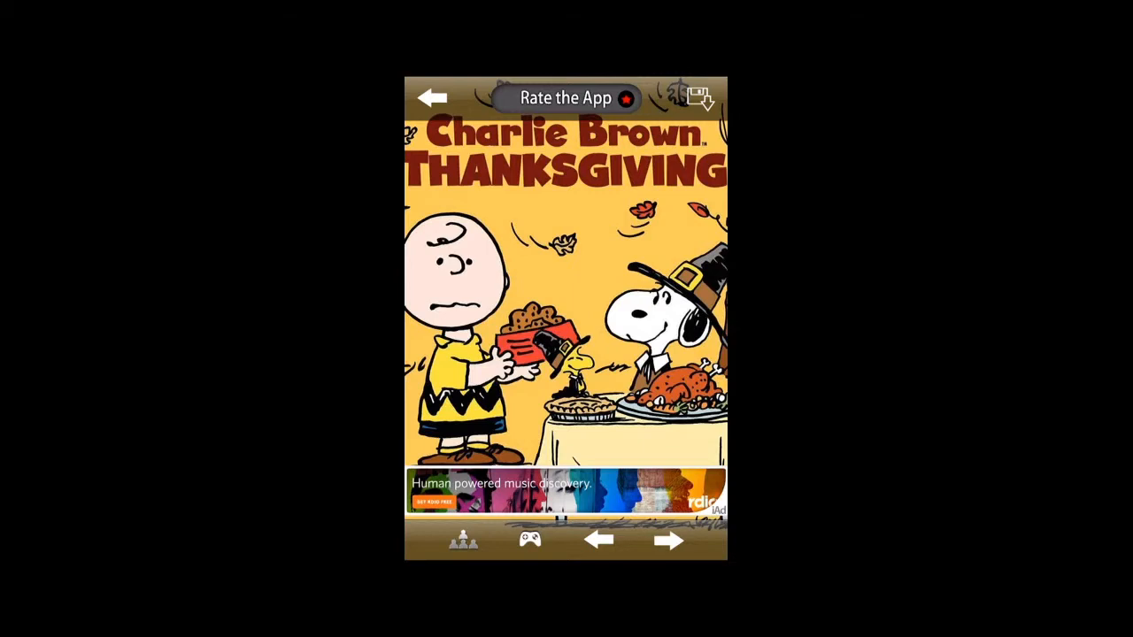
{"action": "left_click", "coordinate": [699, 98]}
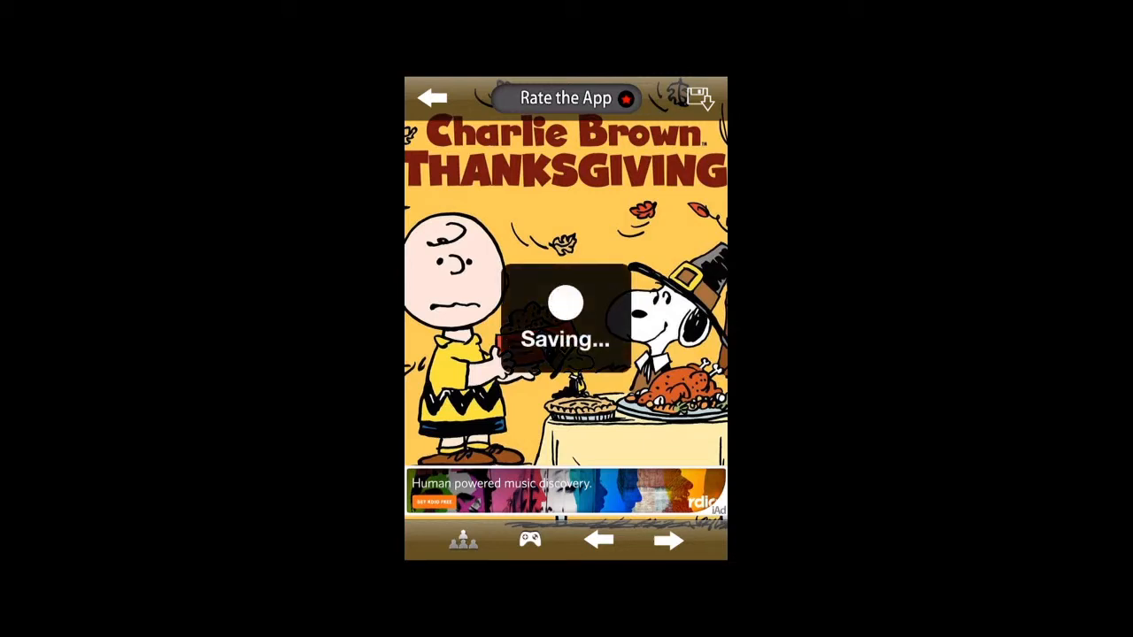